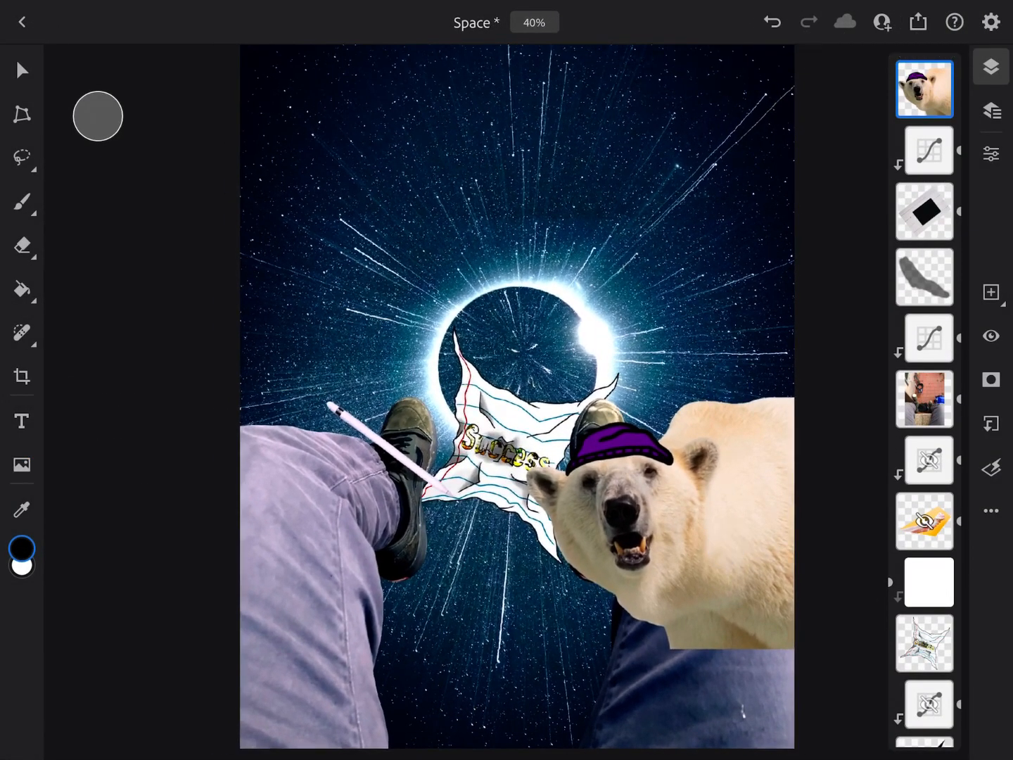
# - Scale the purple-capped polar bear down and place it inside the eclipse ring
pyautogui.click(22, 69)
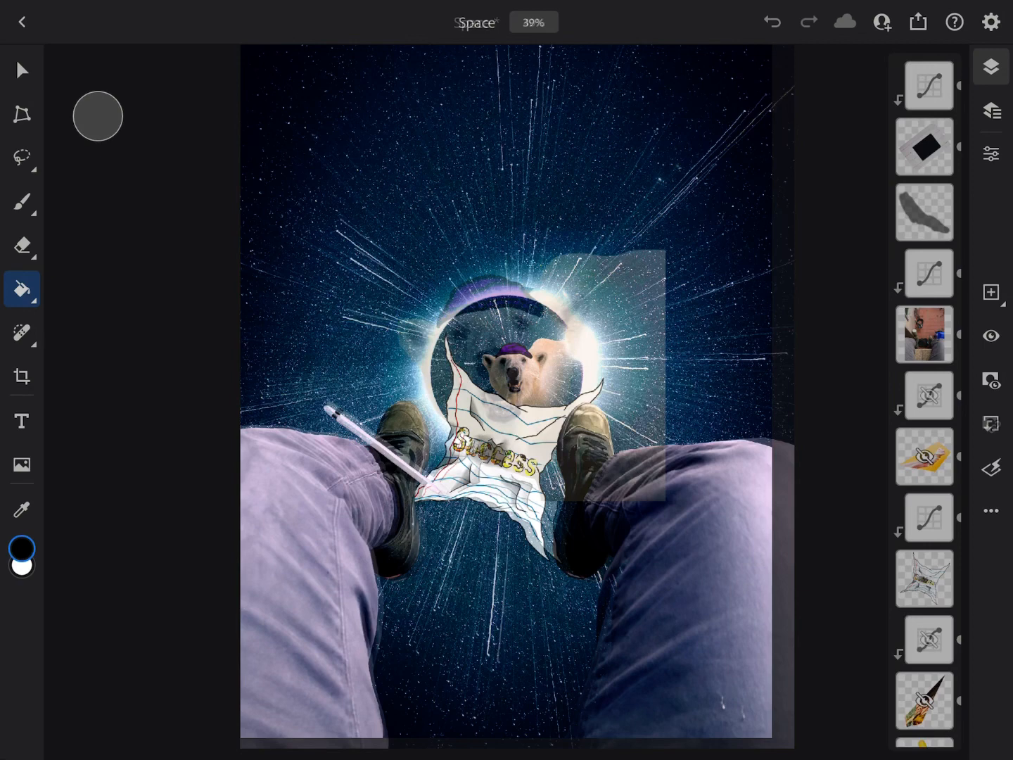
pyautogui.click(926, 86)
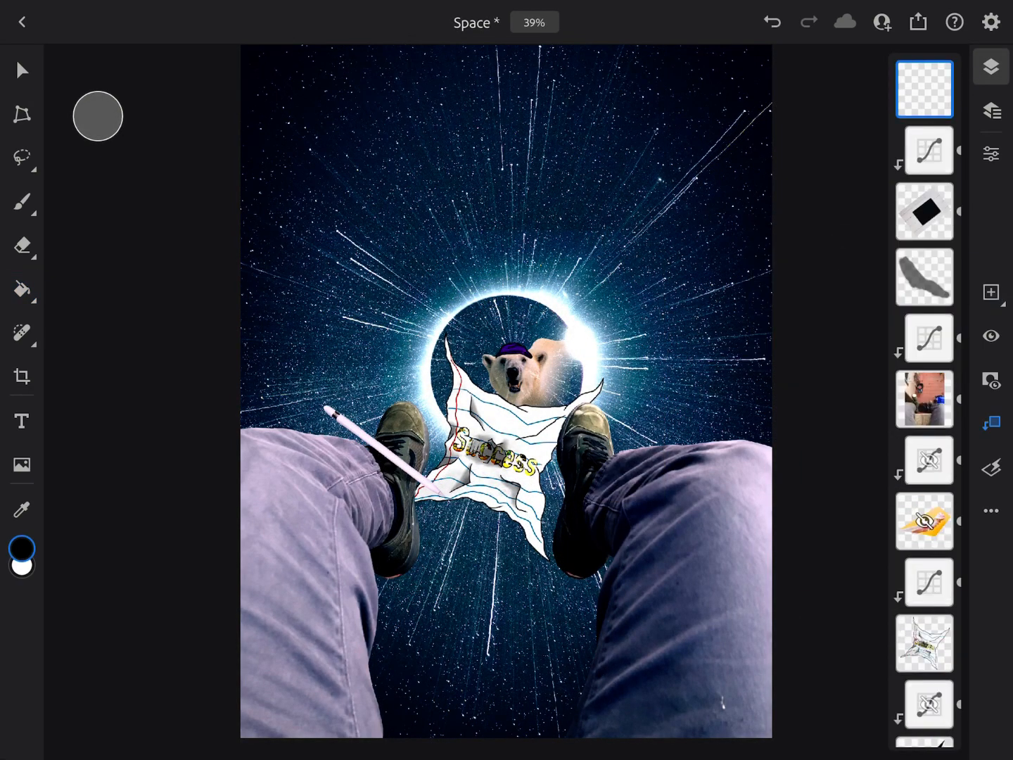
# - Place the beluga whale photo from Downloads onto the canvas and show the Layers panel
pyautogui.click(22, 465)
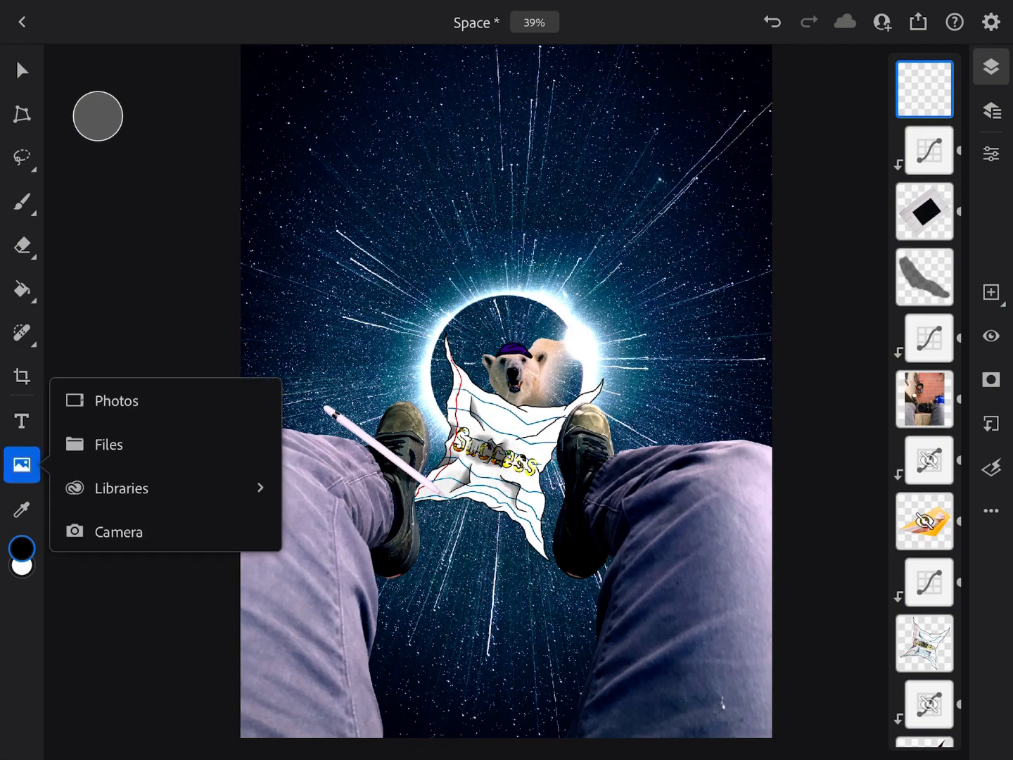
pyautogui.click(115, 401)
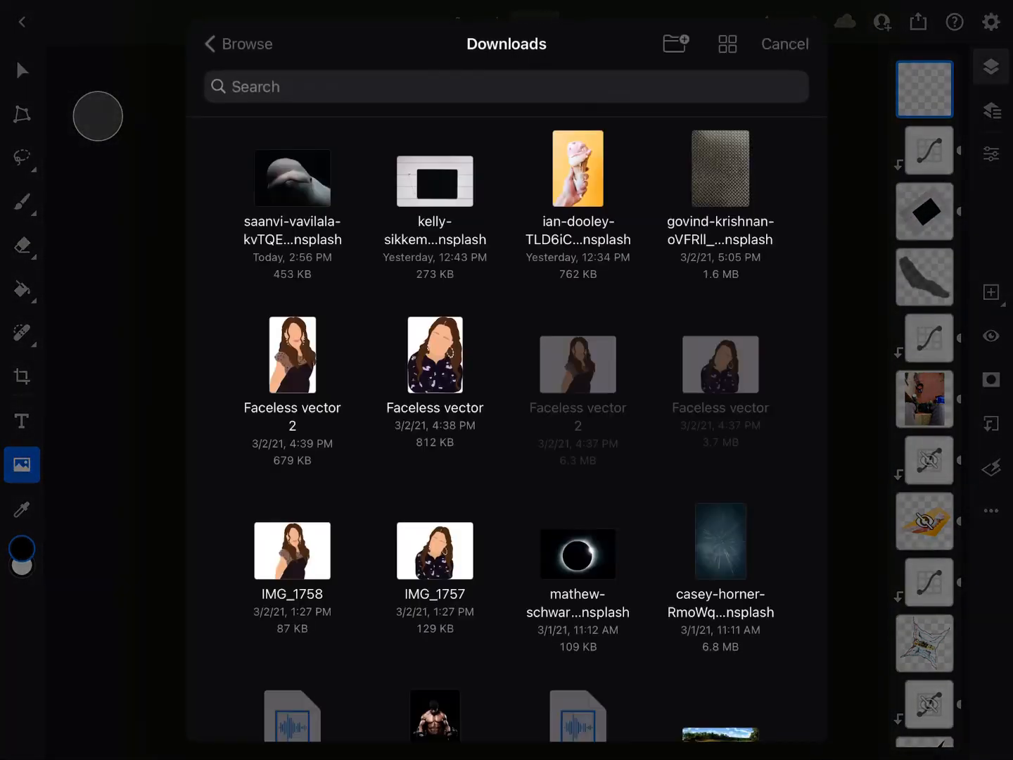
pyautogui.click(292, 178)
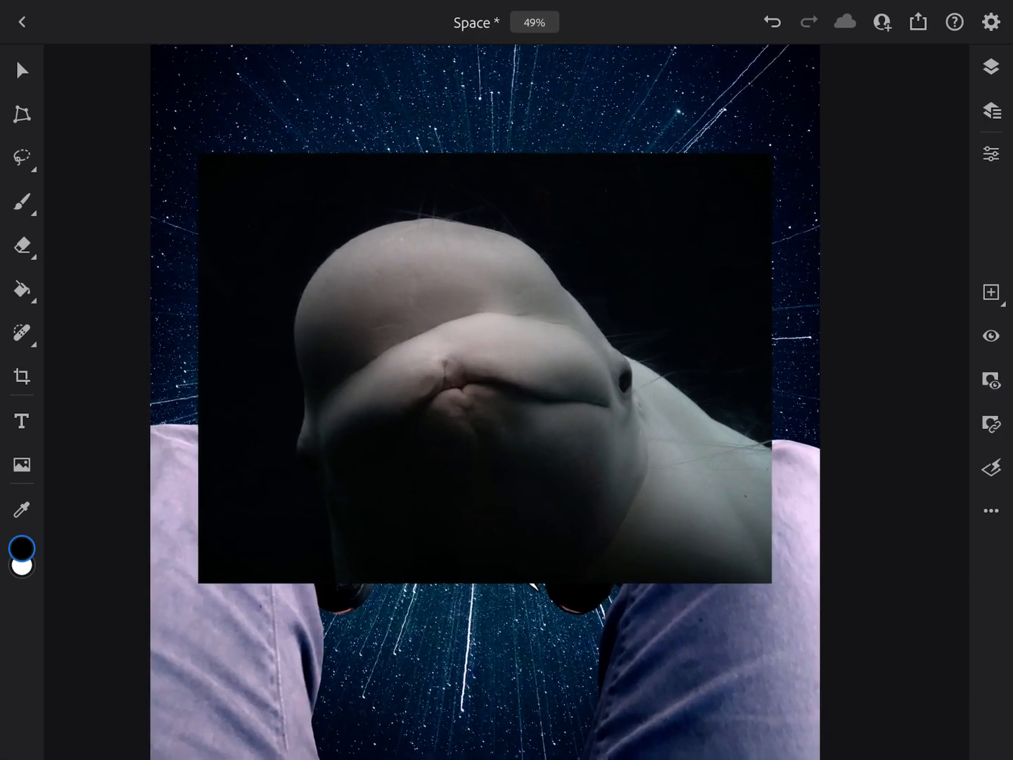
pyautogui.click(990, 66)
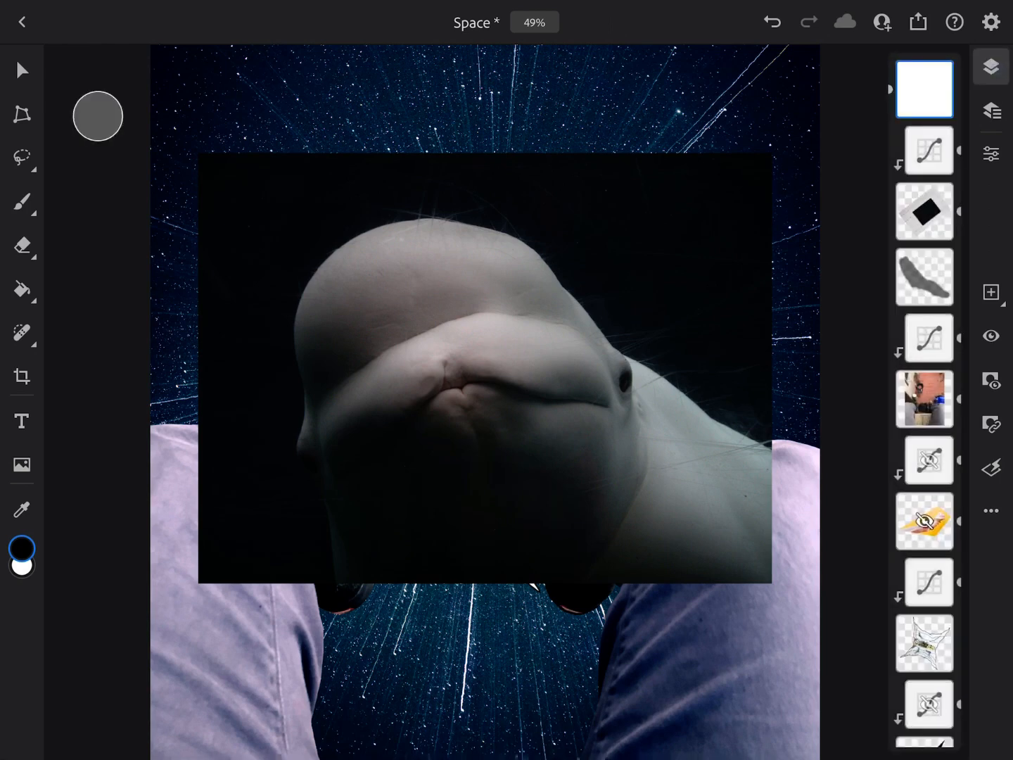
# - Draw a right-to-left gradient on the beluga layer mask so its right side fades out
pyautogui.click(21, 289)
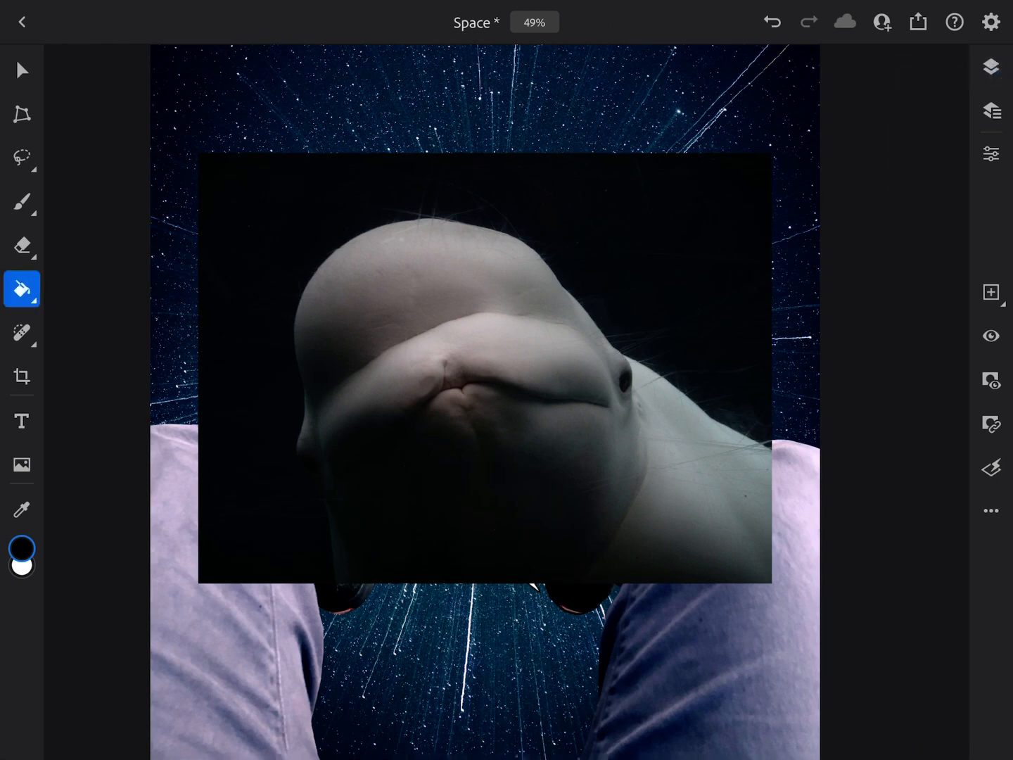
pyautogui.click(21, 289)
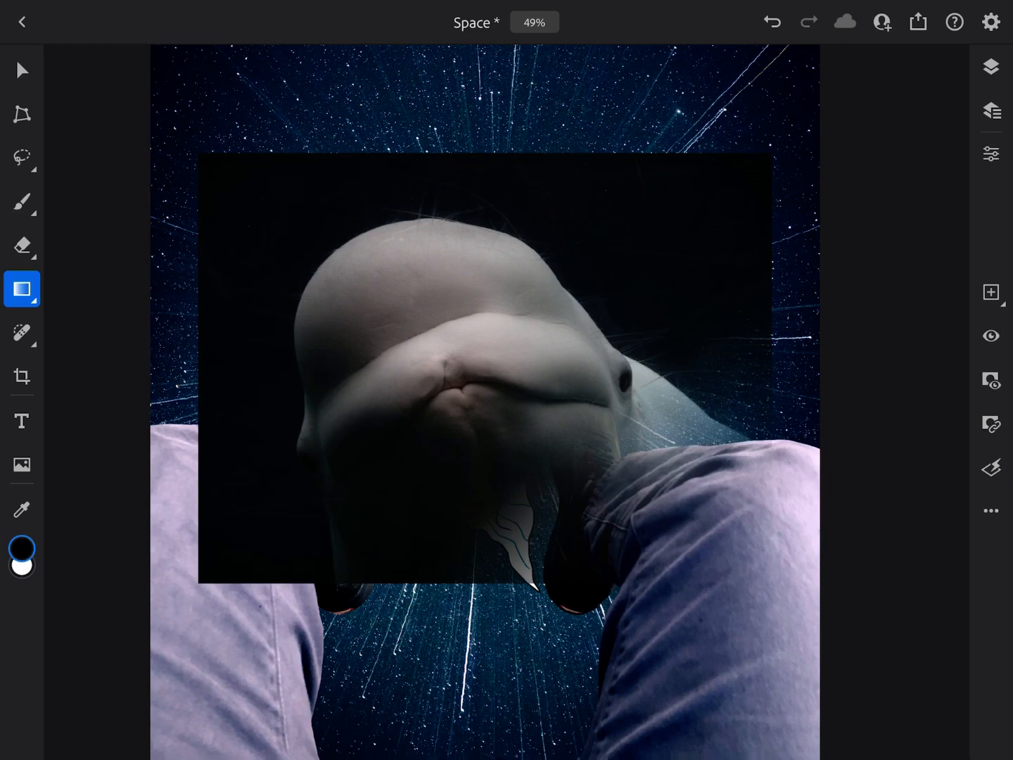
pyautogui.click(22, 201)
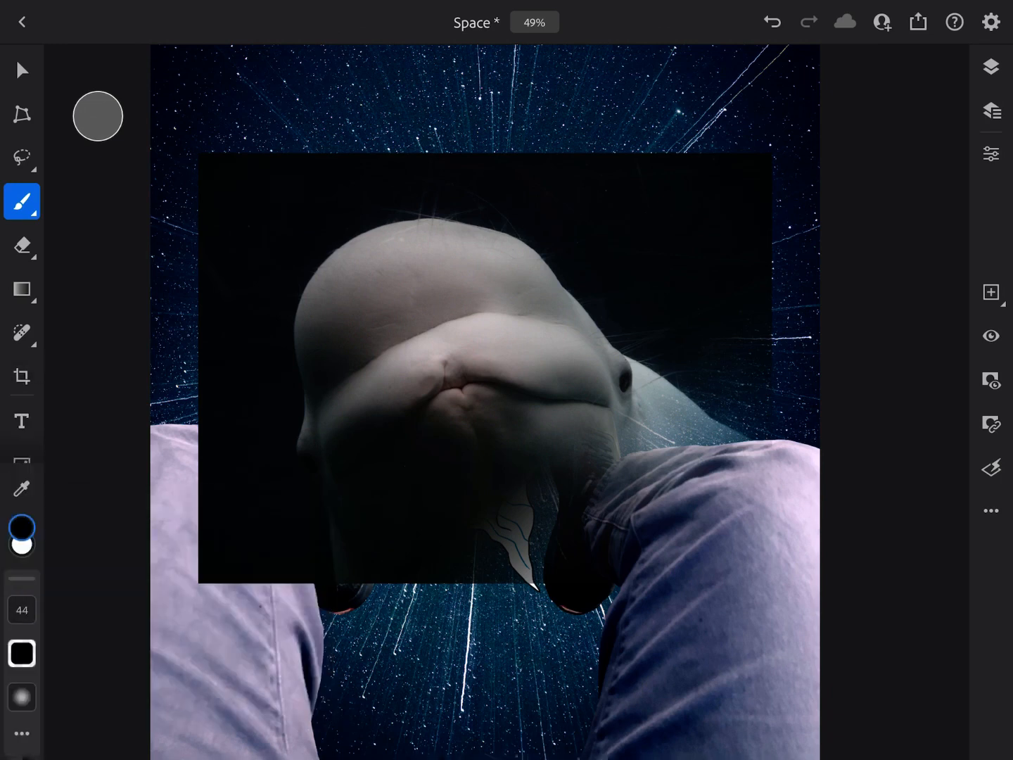
# - Paint black with a size-87 hard brush over the whale's left background to mask it
pyautogui.click(22, 696)
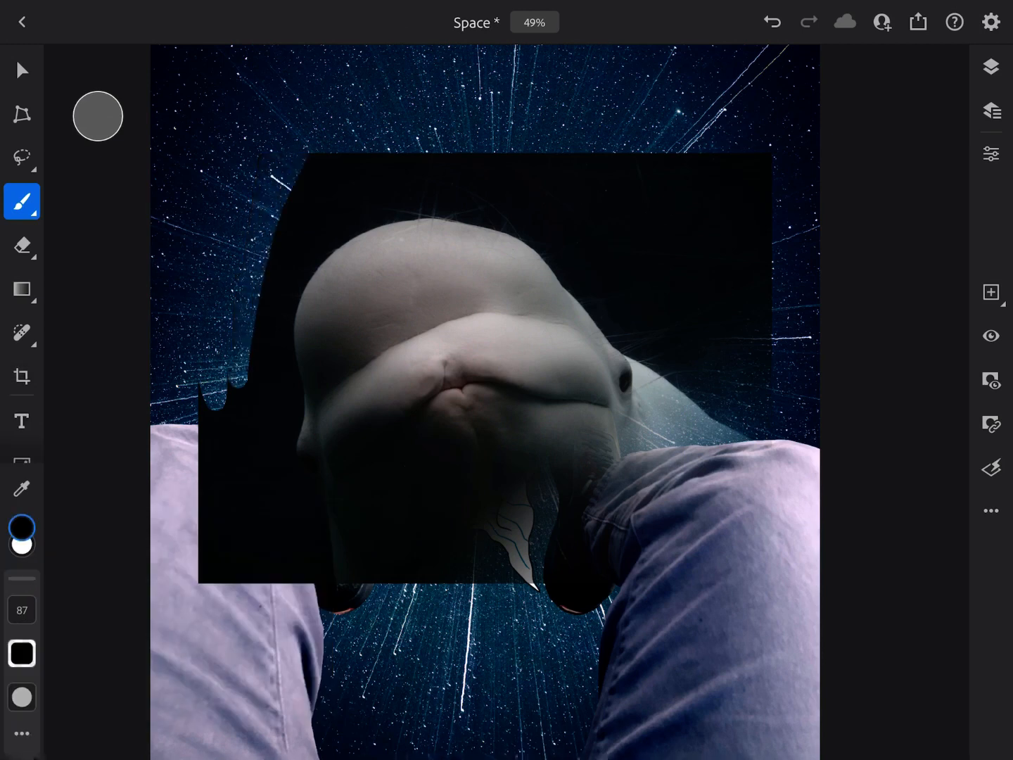
pyautogui.moveTo(247, 380); pyautogui.dragTo(268, 556)
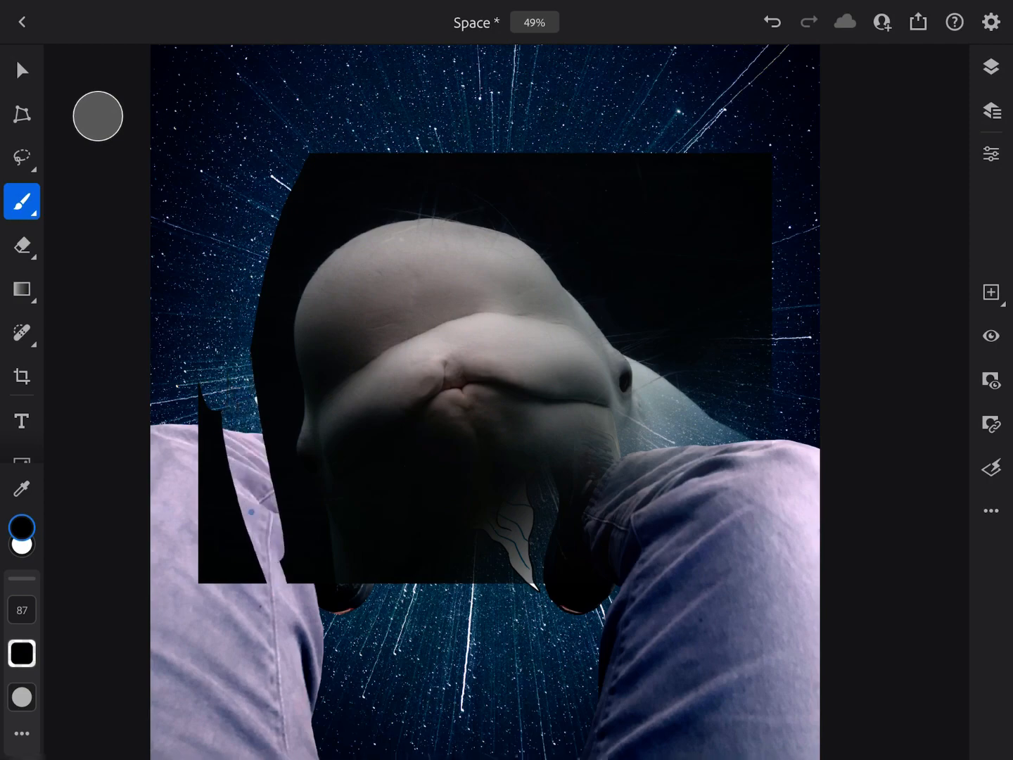